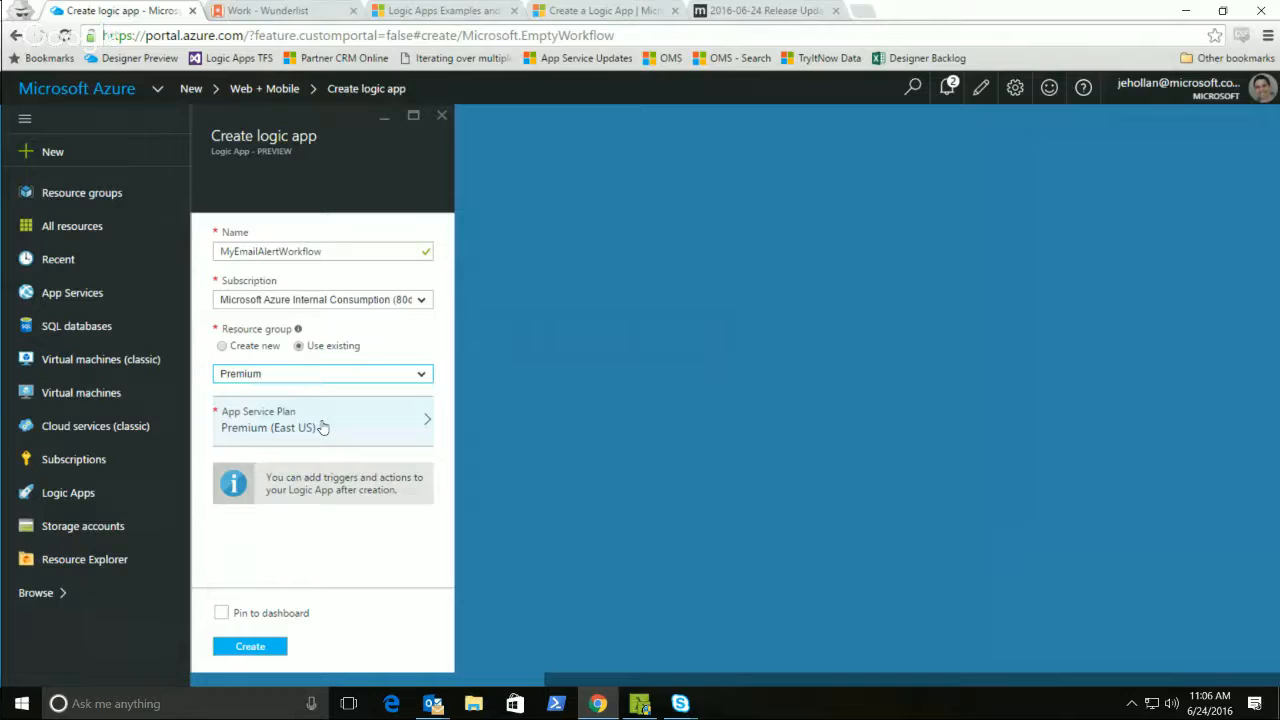
- Create MyEmailAlertWorkflow in the Premium resource group and start deployment
click(250, 645)
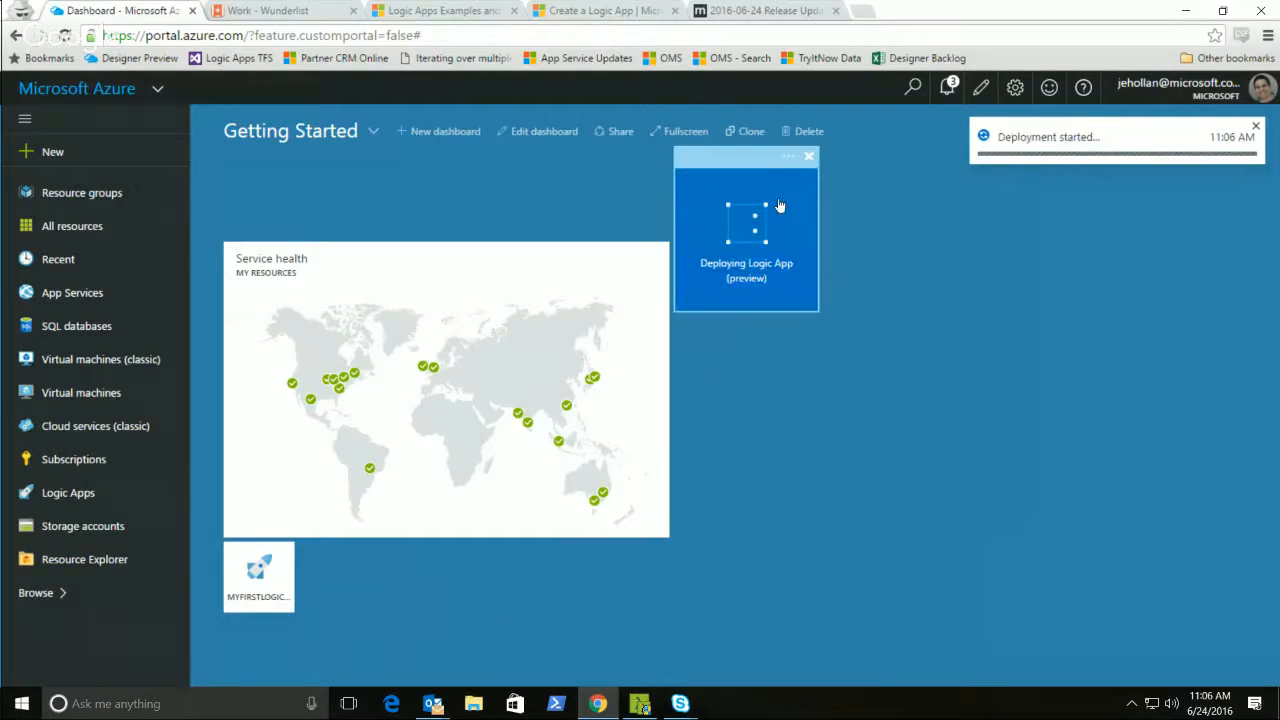
mouse_move(780, 265)
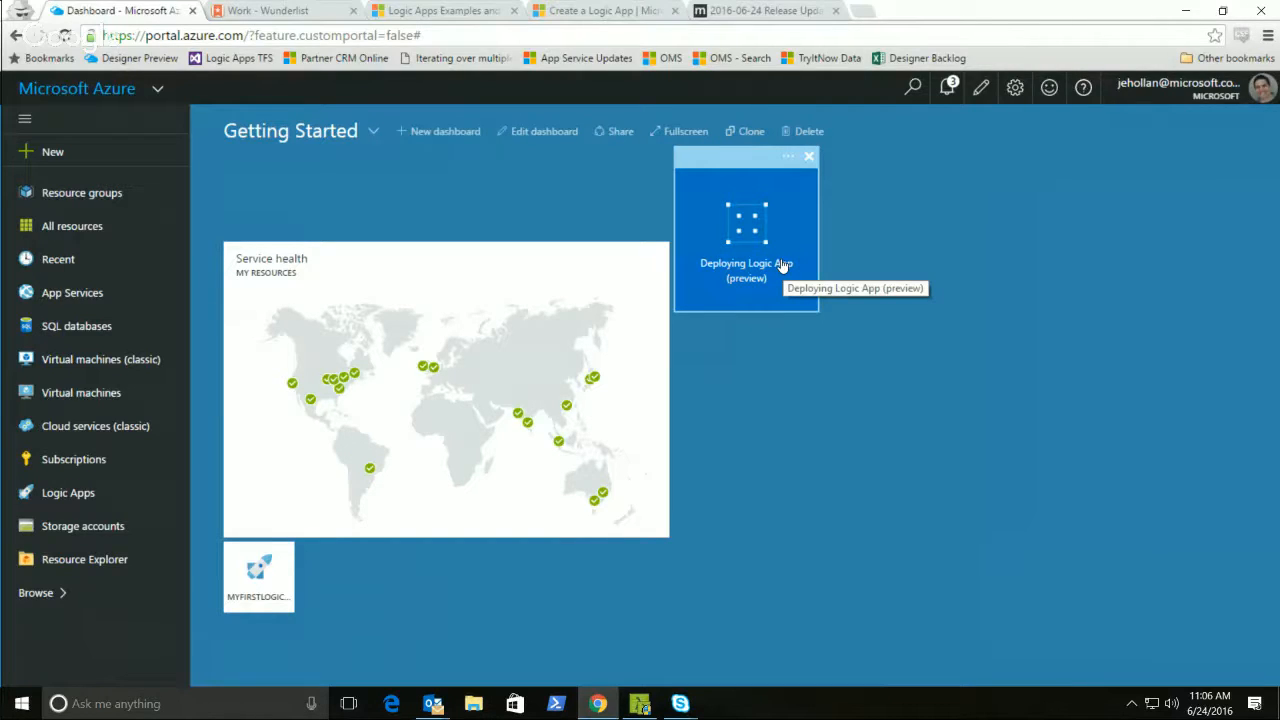
- Open MyEmailAlertWorkflow from its Deploying Logic App dashboard tile once finished
click(745, 230)
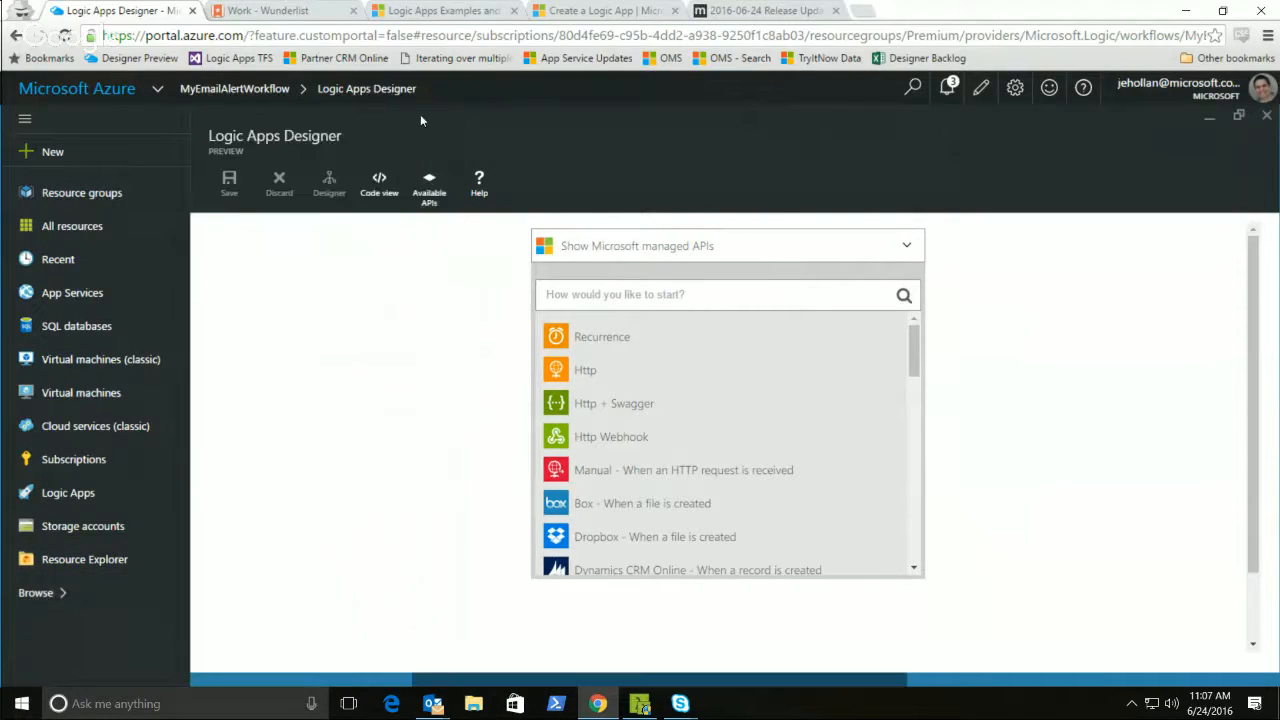
mouse_move(743, 116)
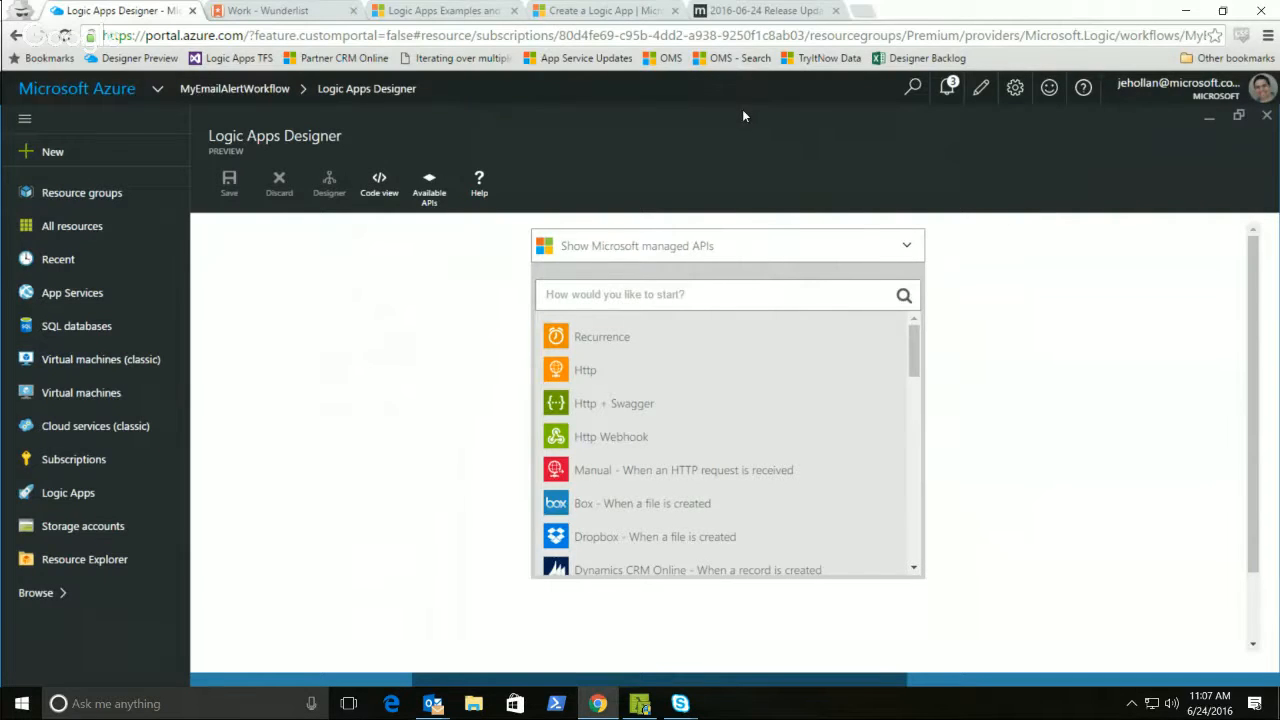
- Scroll the Logic Apps Designer to find the Office 365 'On new email' trigger
scroll(down, 3)
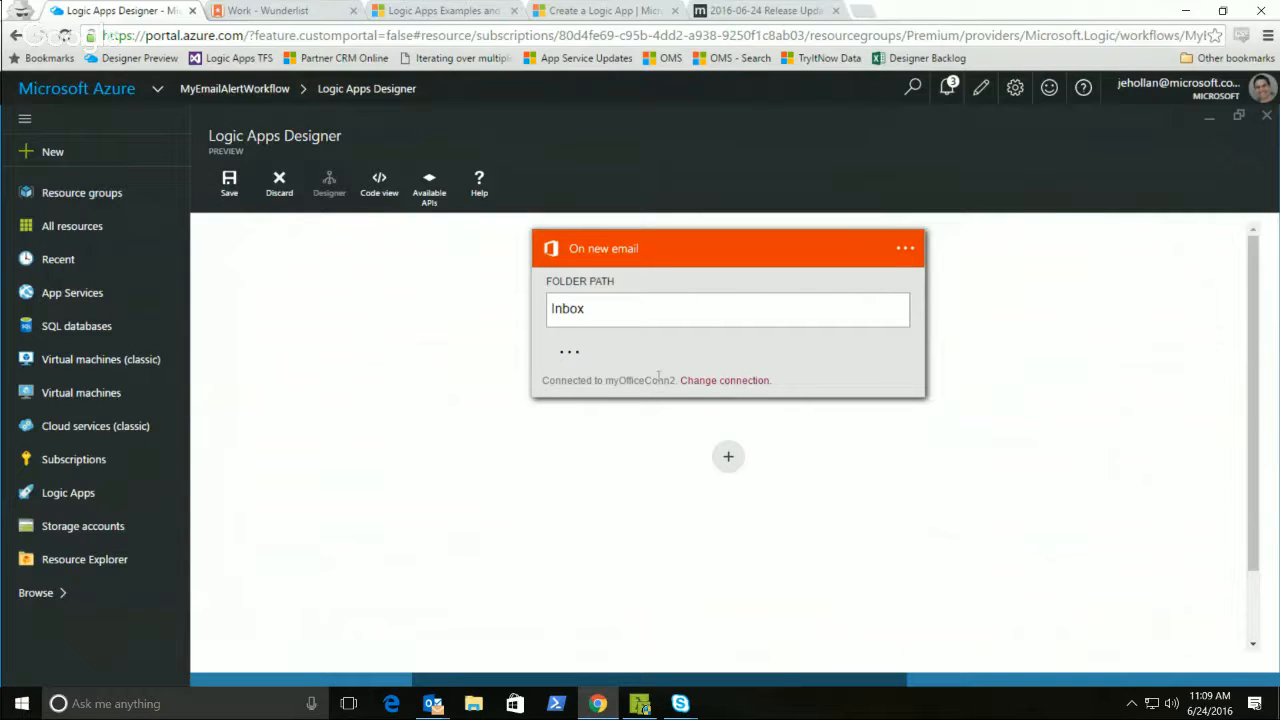
- Set the 'On new email' trigger to the Inbox folder and add a condition step
click(724, 380)
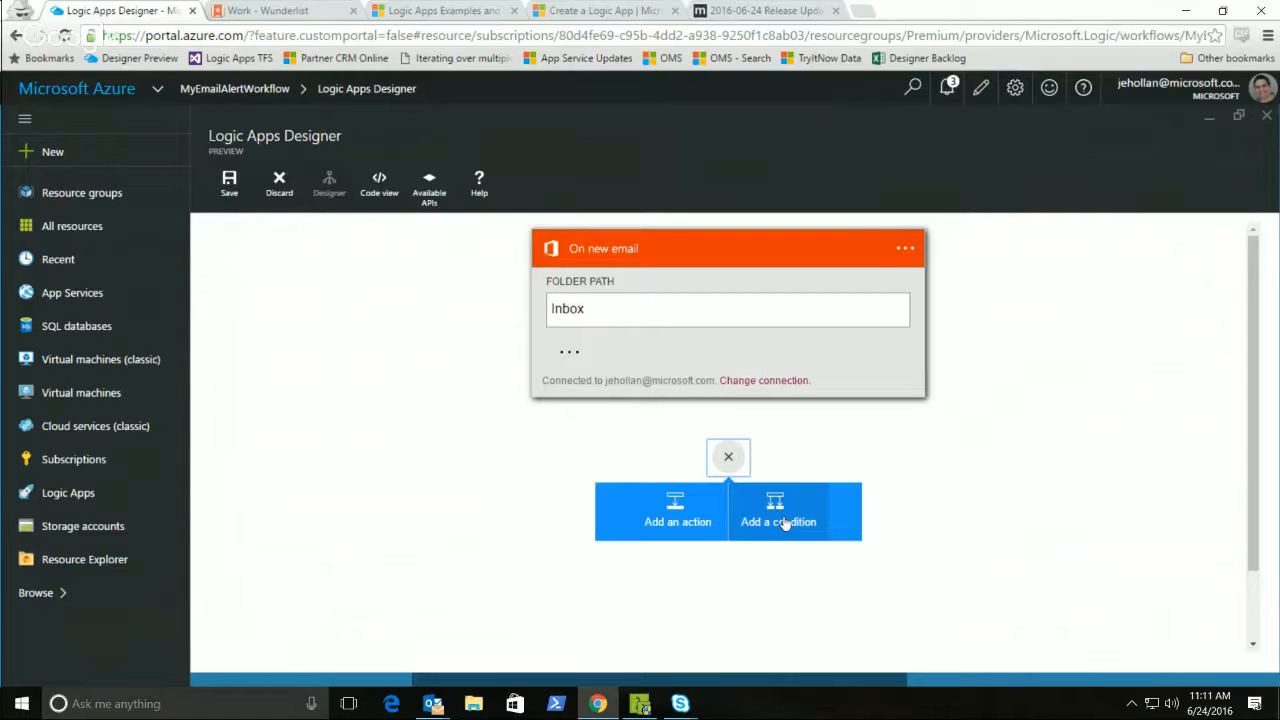
click(778, 521)
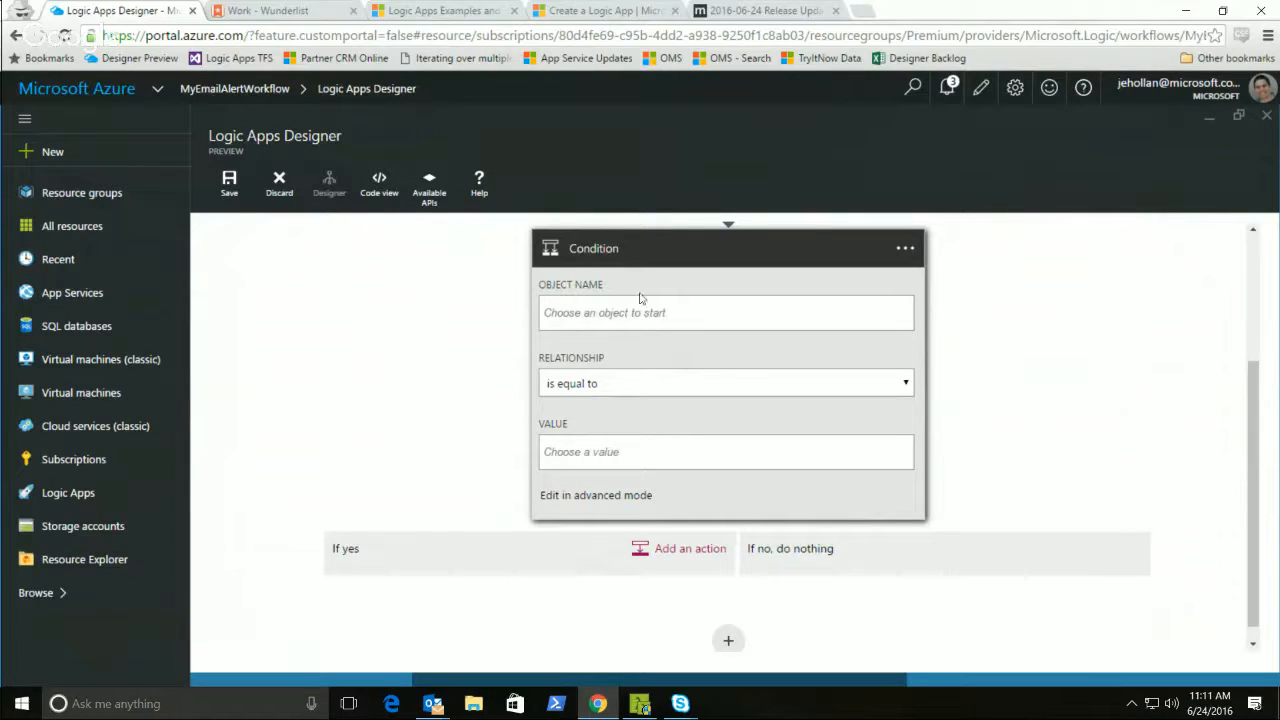
- Choose the object the condition checks on the new condition card
click(689, 548)
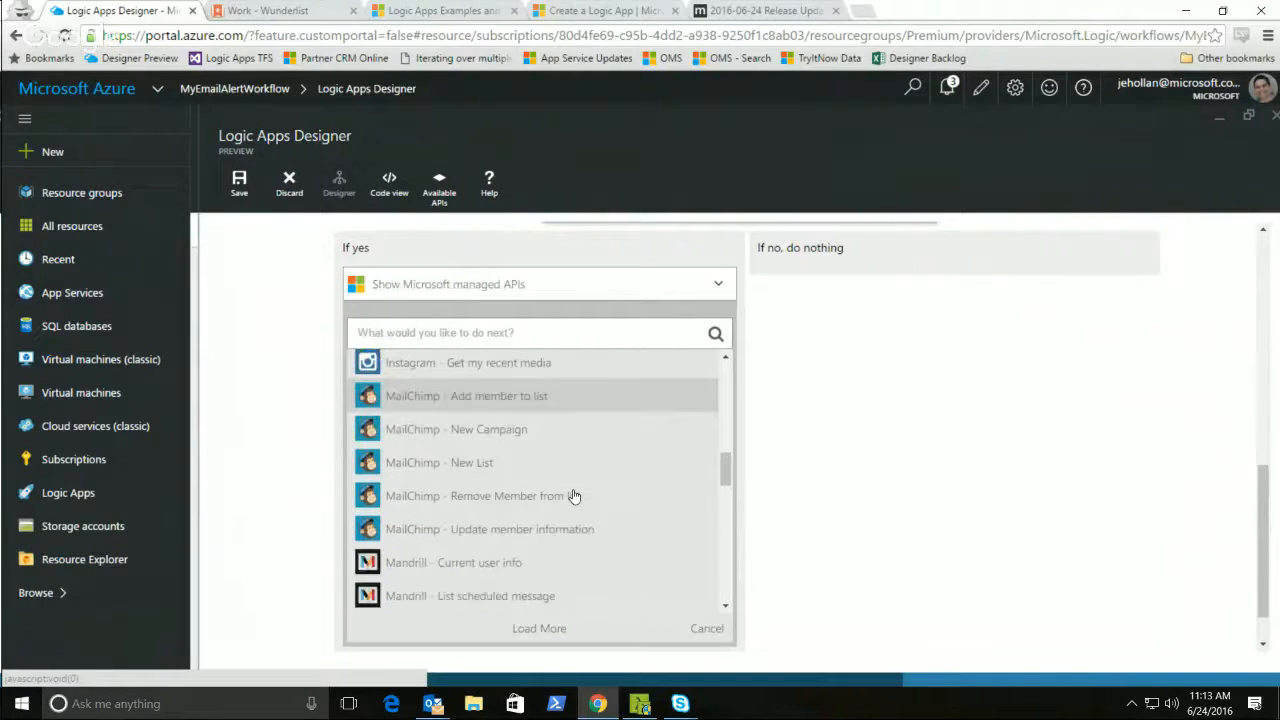
- Add the Wunderlist to-do action under 'If yes', then save and close the designer
click(450, 362)
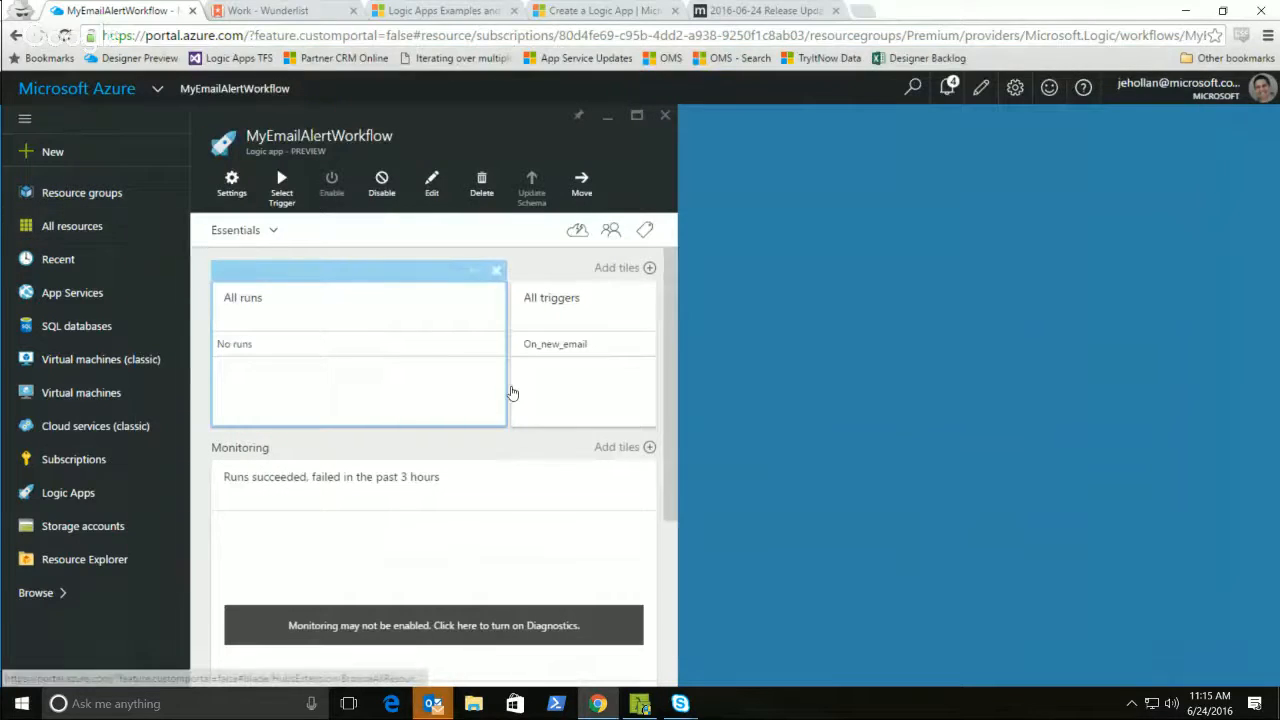
- Switch to the Wunderlist tab to see the 'Urgent Email' to-do in Work
click(283, 11)
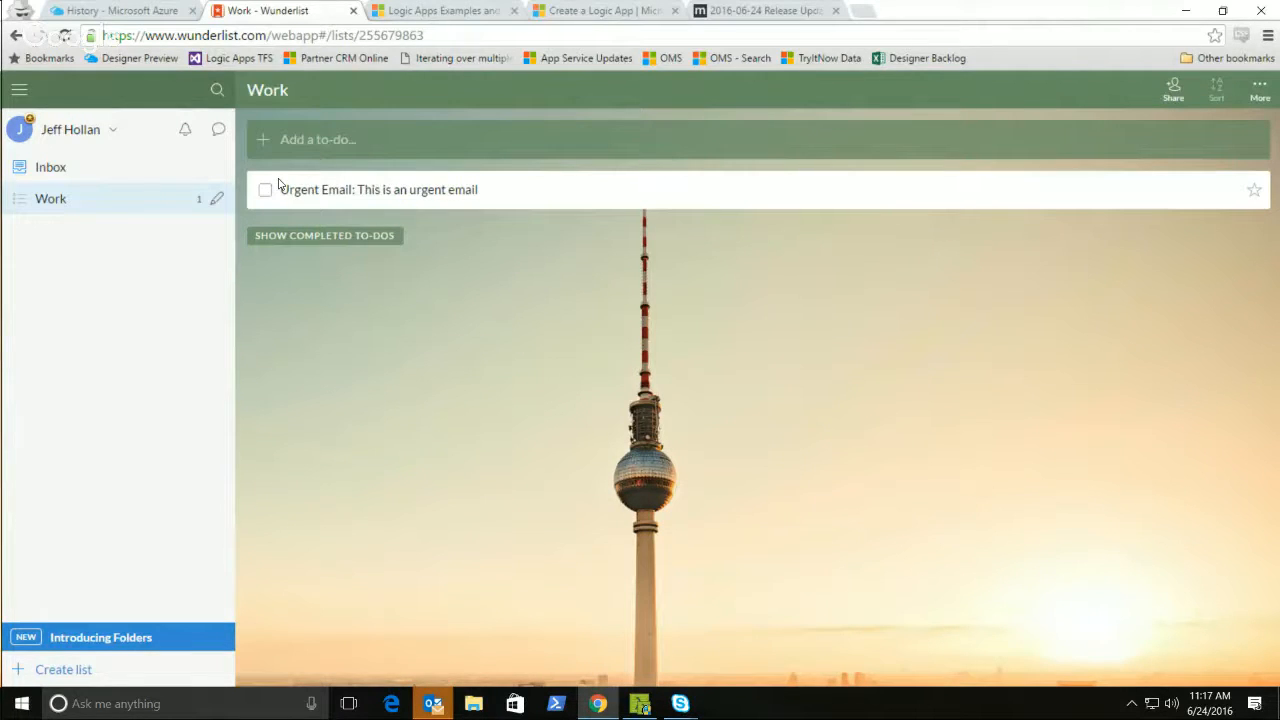
click(440, 11)
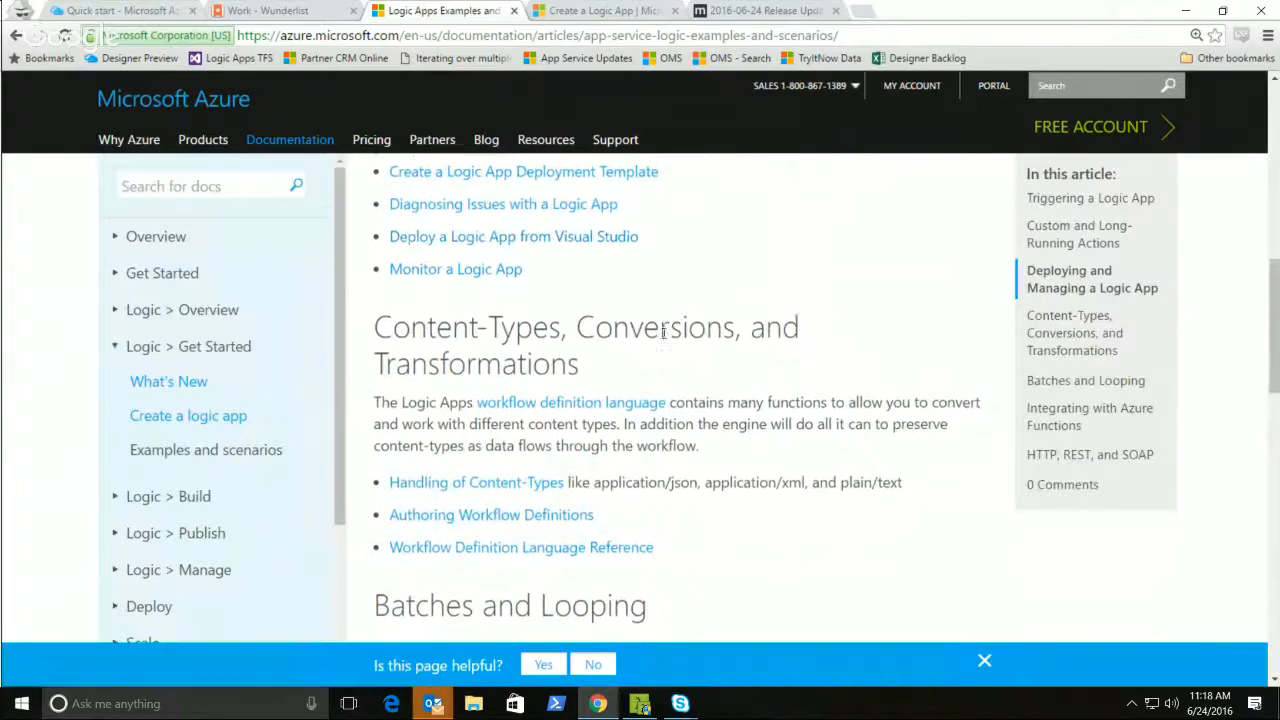